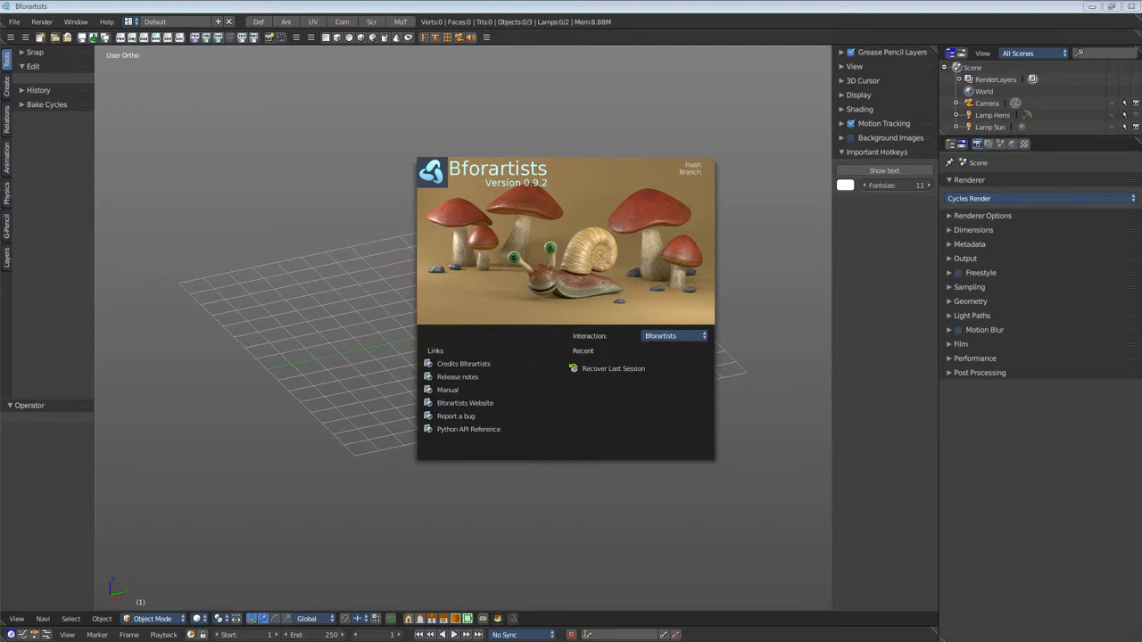
mouse_move(635, 363)
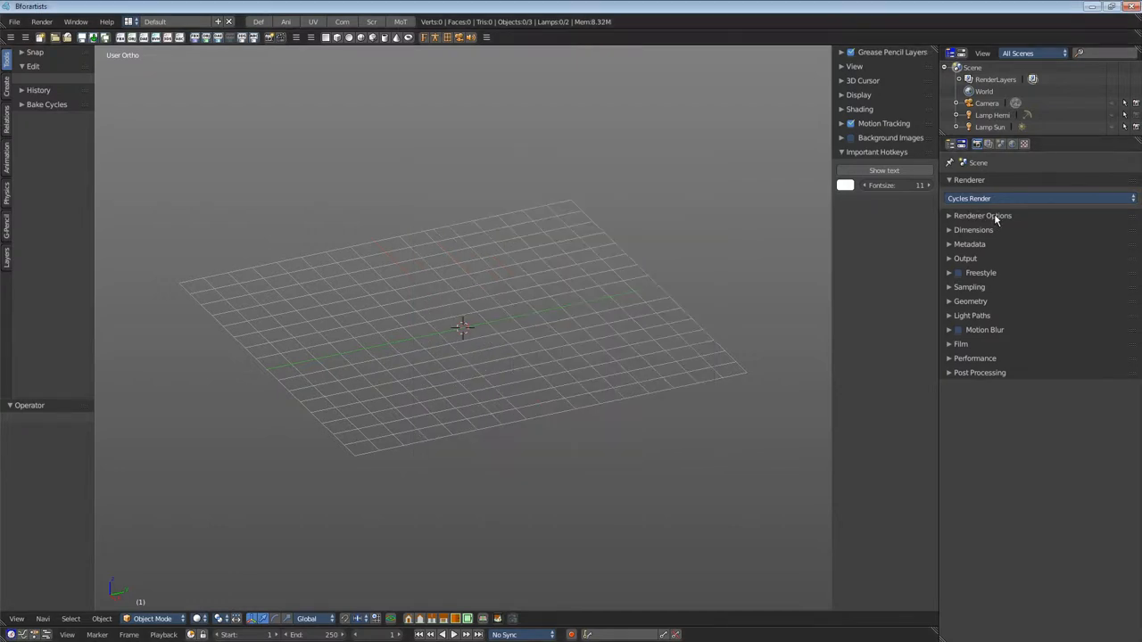
Expand Renderer Options and set the Cycles render device to GPU Compute.
click(982, 215)
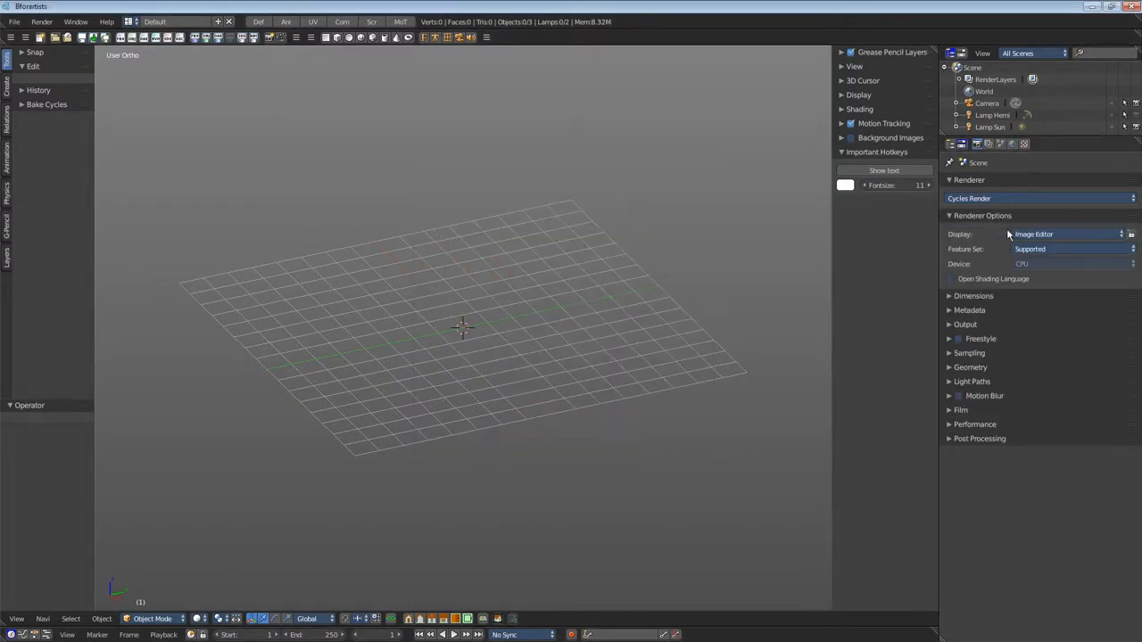
click(1070, 263)
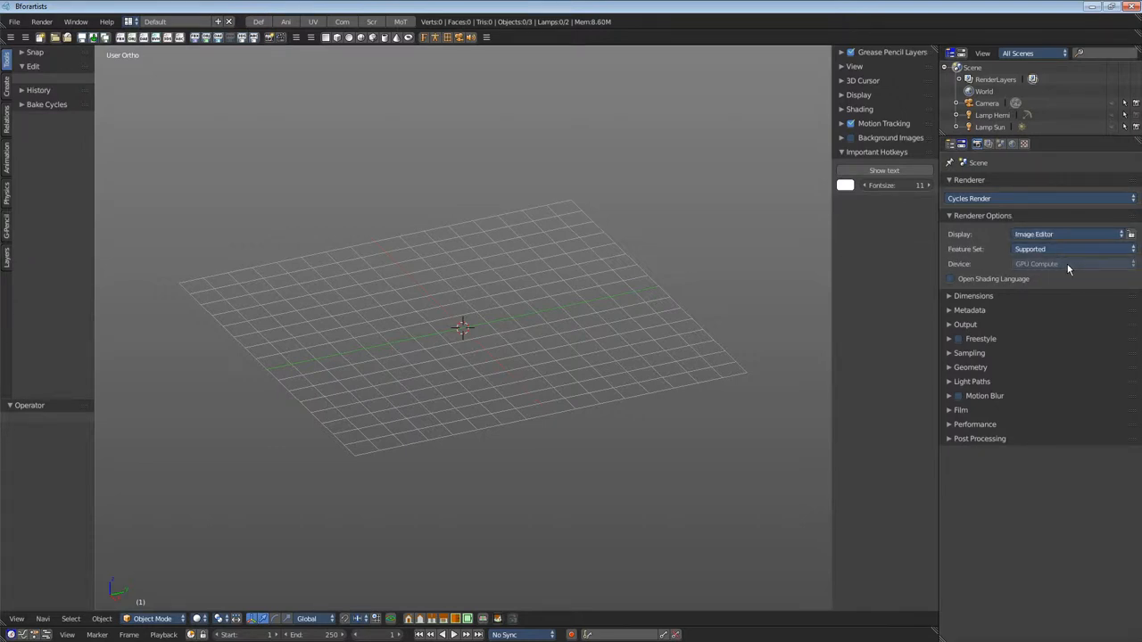
mouse_move(406, 285)
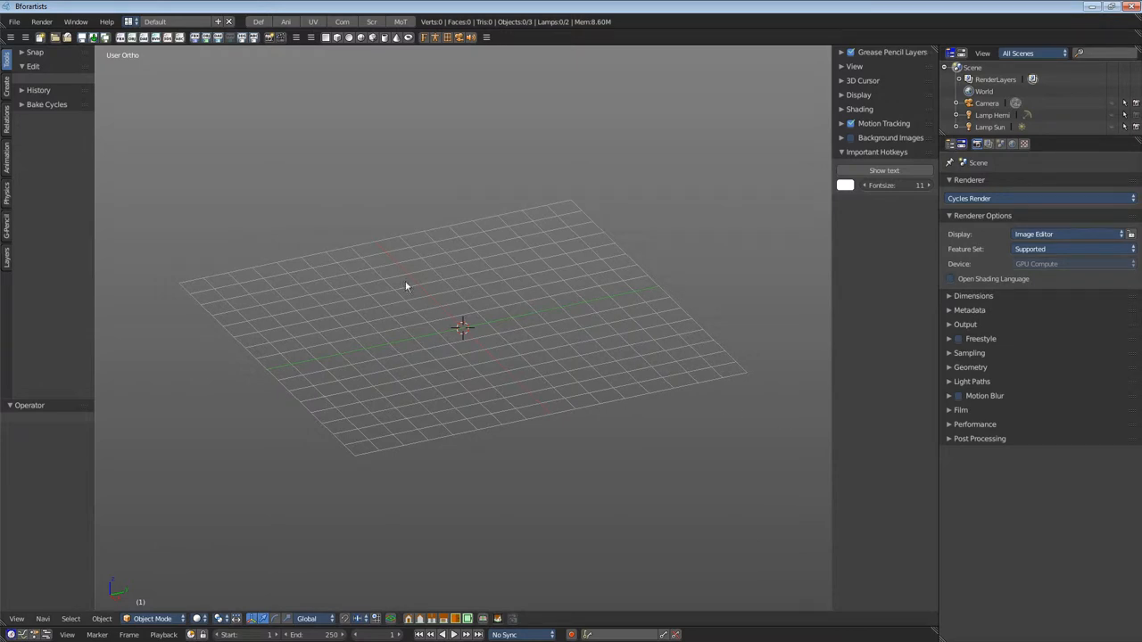
In User Preferences > System, set the Cycles Compute Device to CUDA.
click(14, 21)
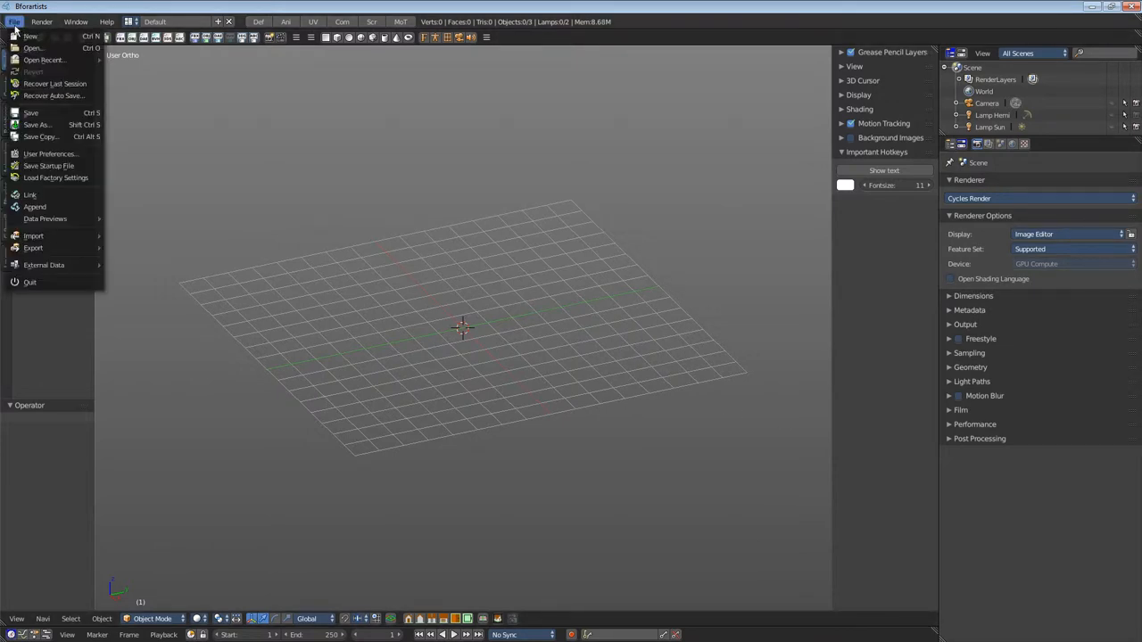
click(51, 153)
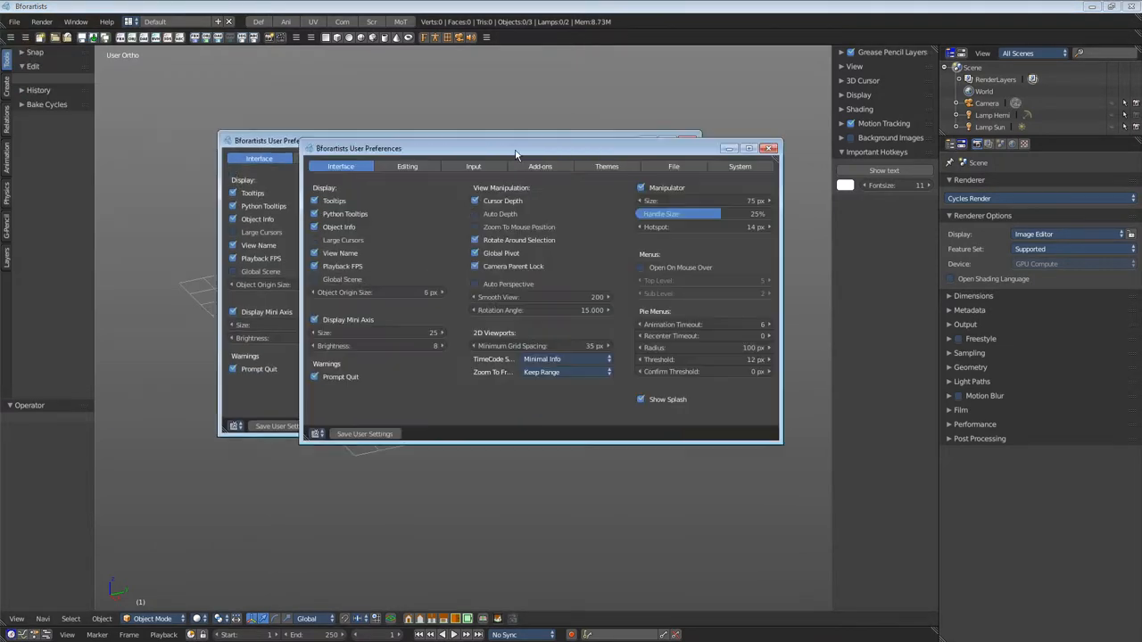
click(756, 162)
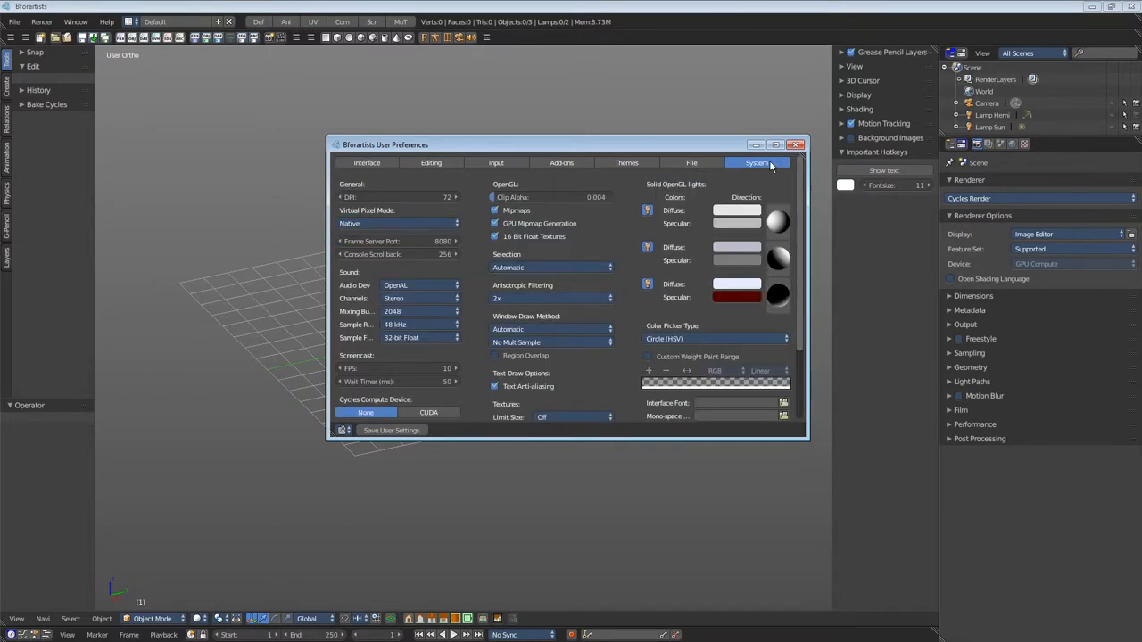
scroll(down, 3)
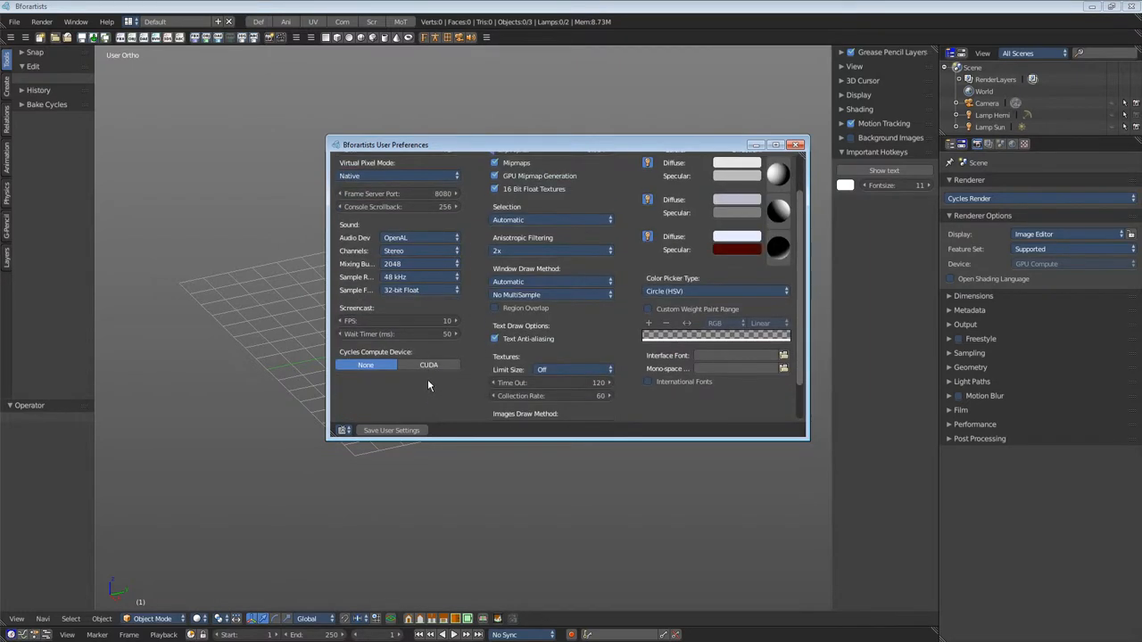
click(429, 365)
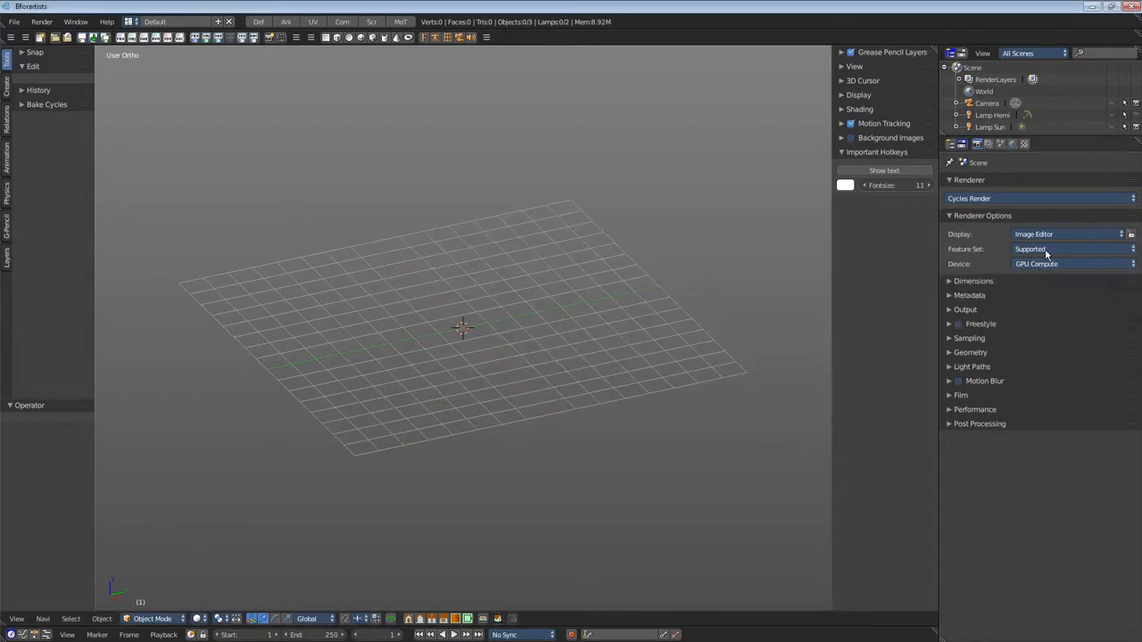
Collapse Renderer Options and save the current setup as the startup file.
click(982, 215)
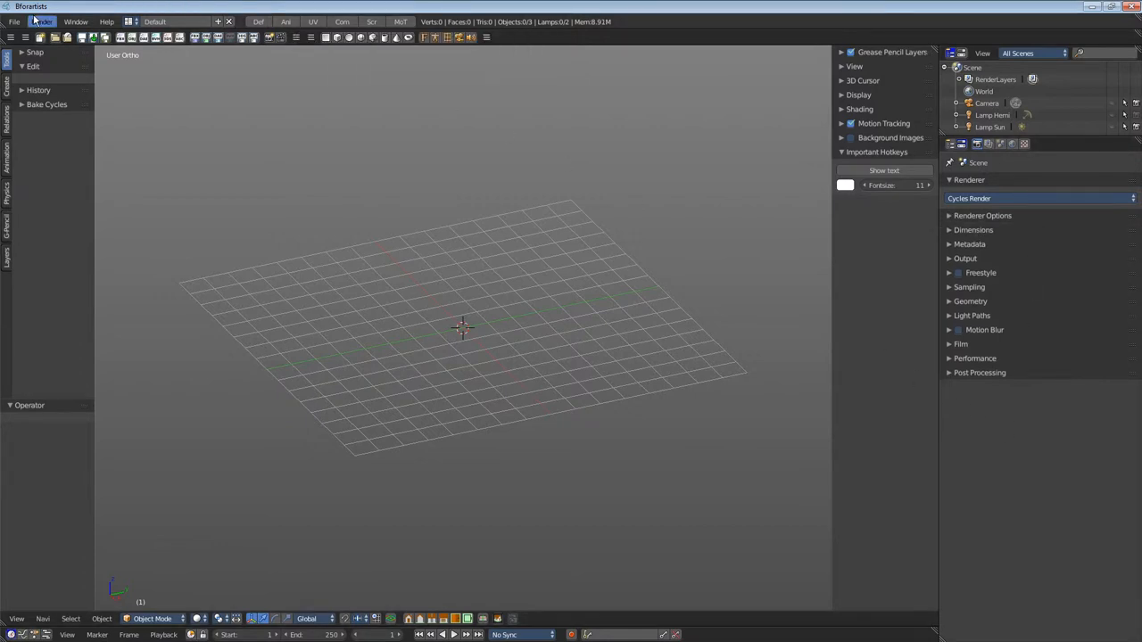
click(15, 21)
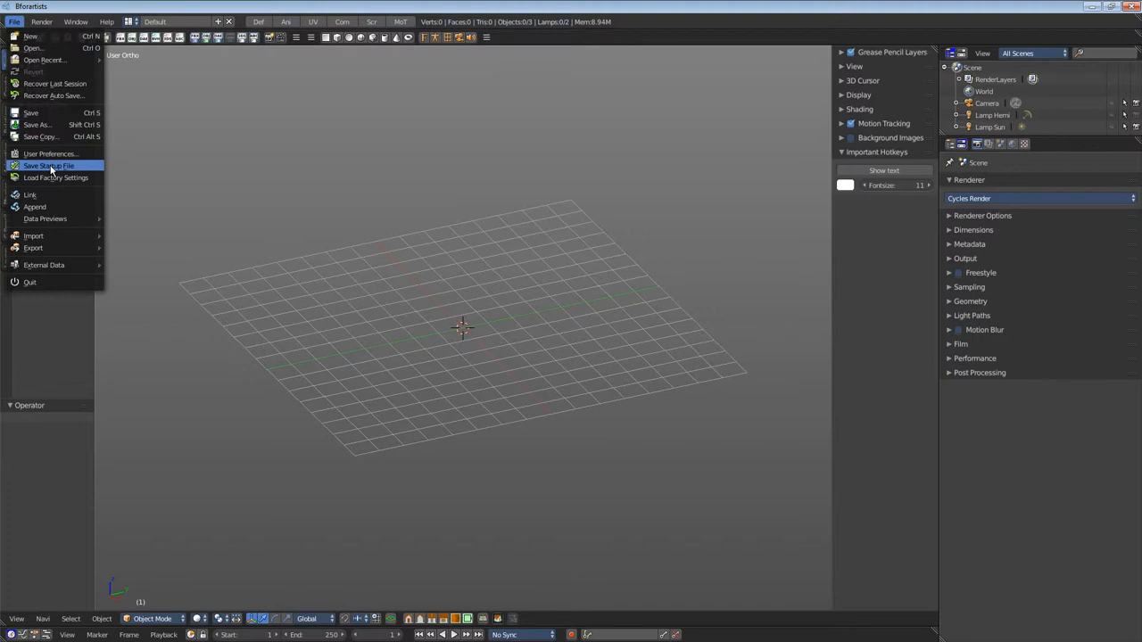
click(49, 166)
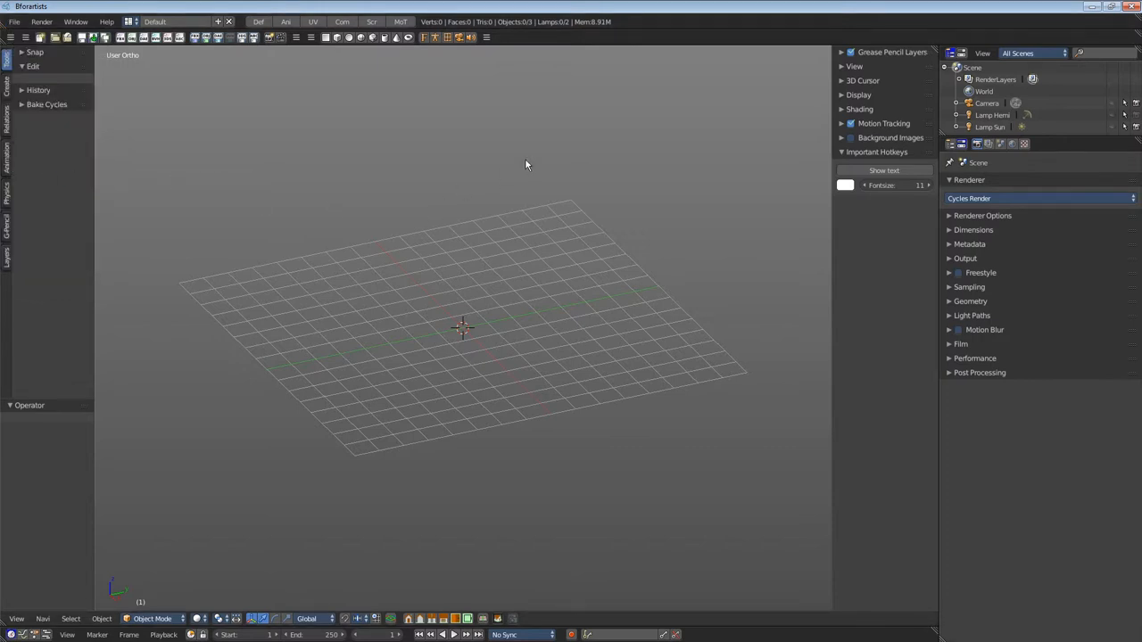
mouse_move(1020, 216)
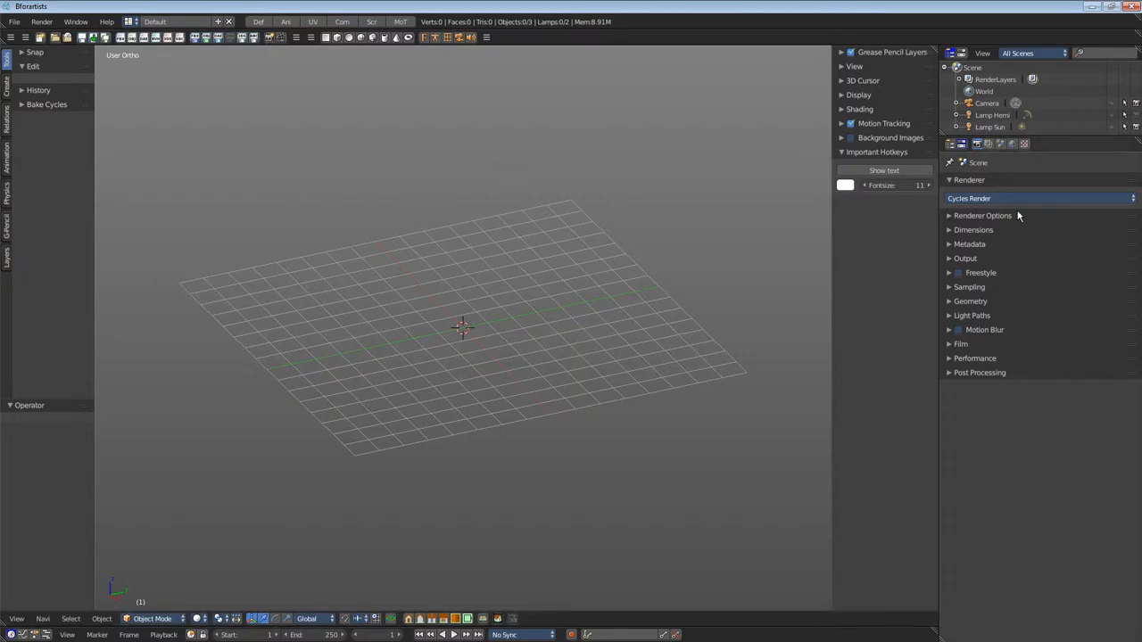
click(982, 215)
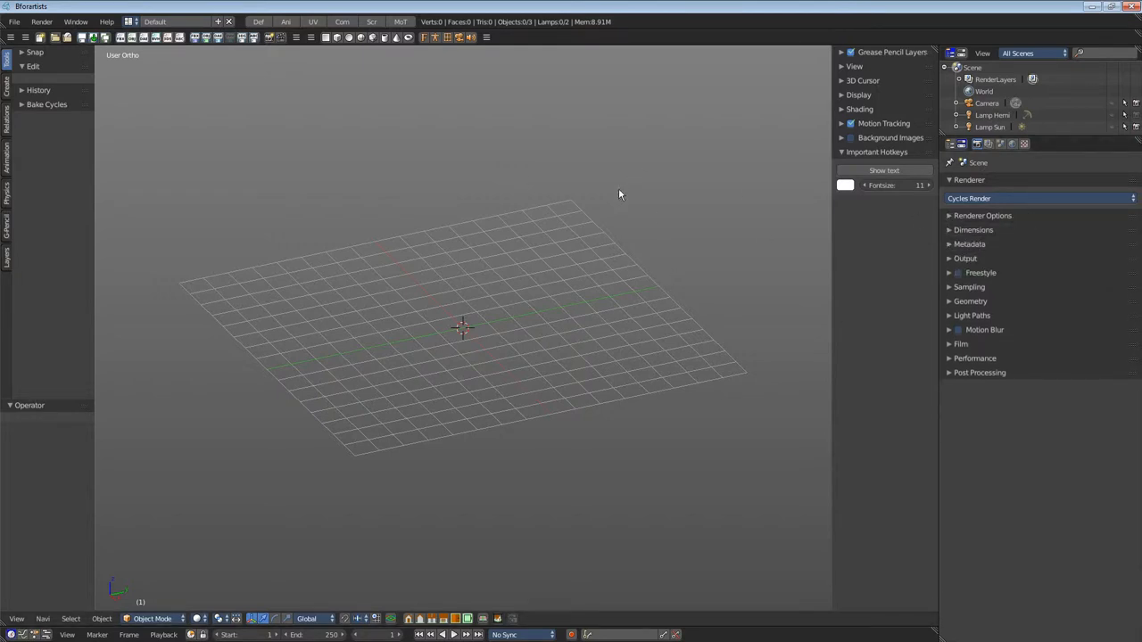
mouse_move(601, 248)
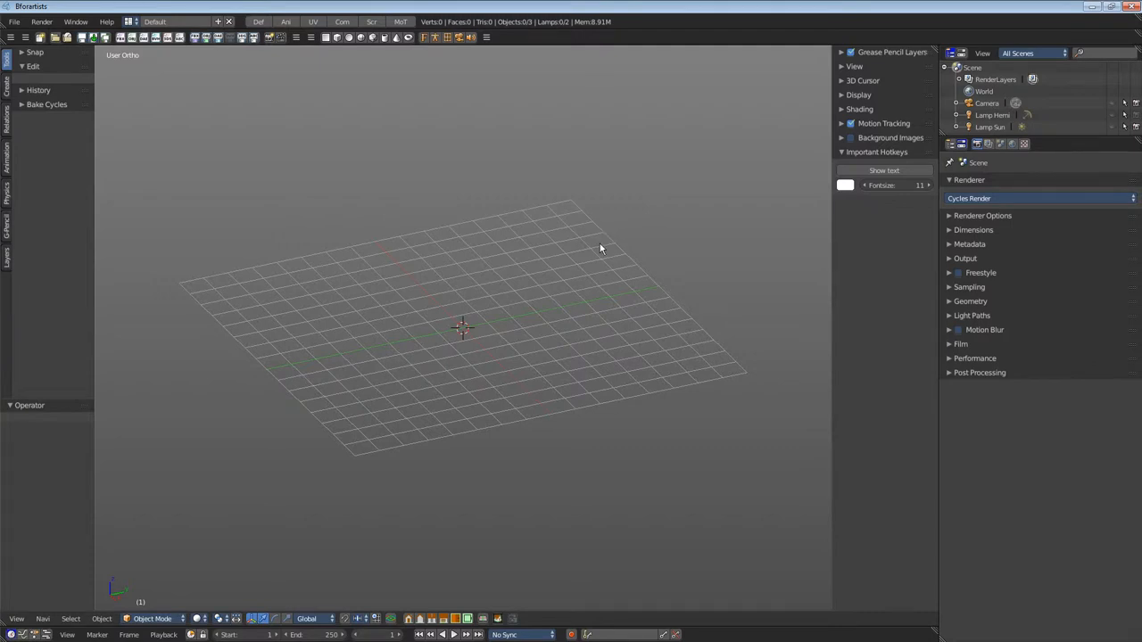
mouse_move(487, 313)
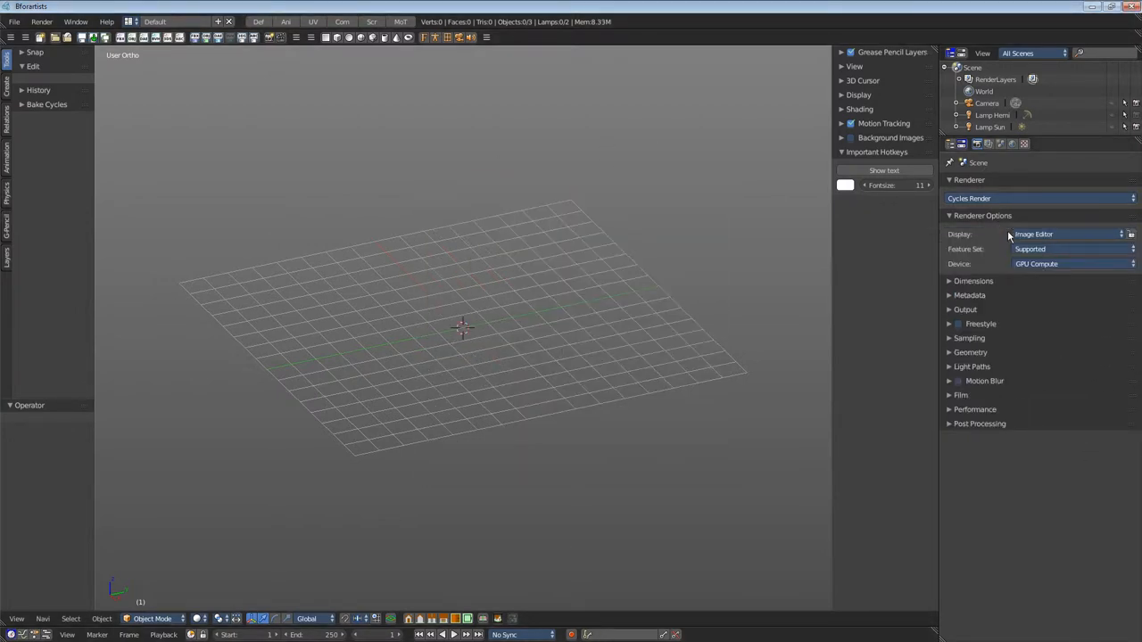
mouse_move(1026, 223)
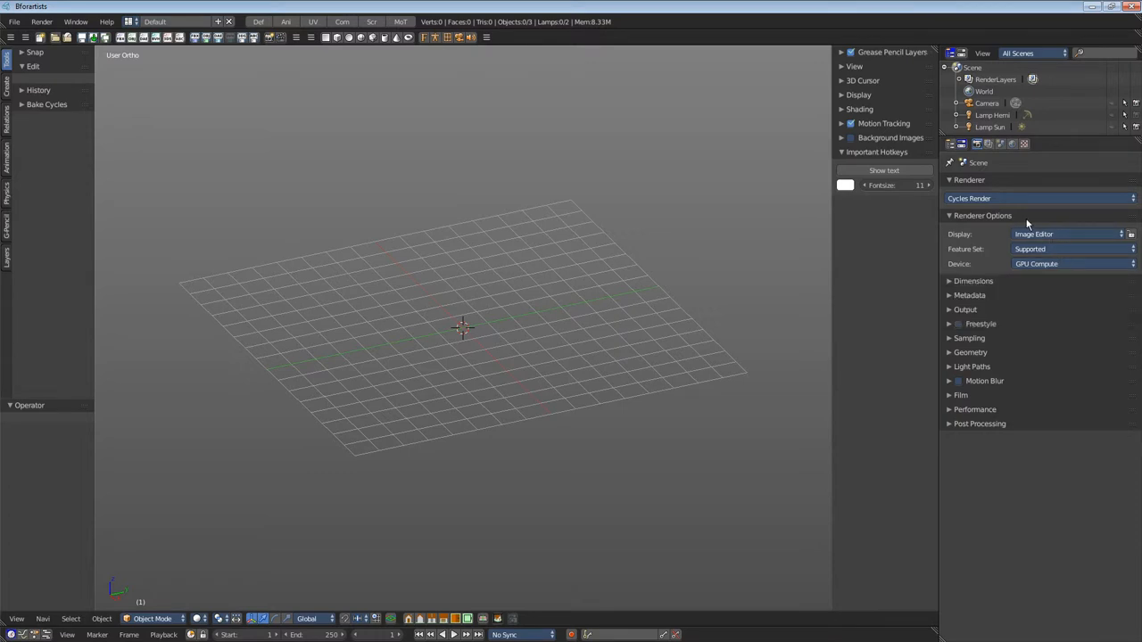
Collapse Renderer Options after confirming the device is GPU Compute.
click(982, 215)
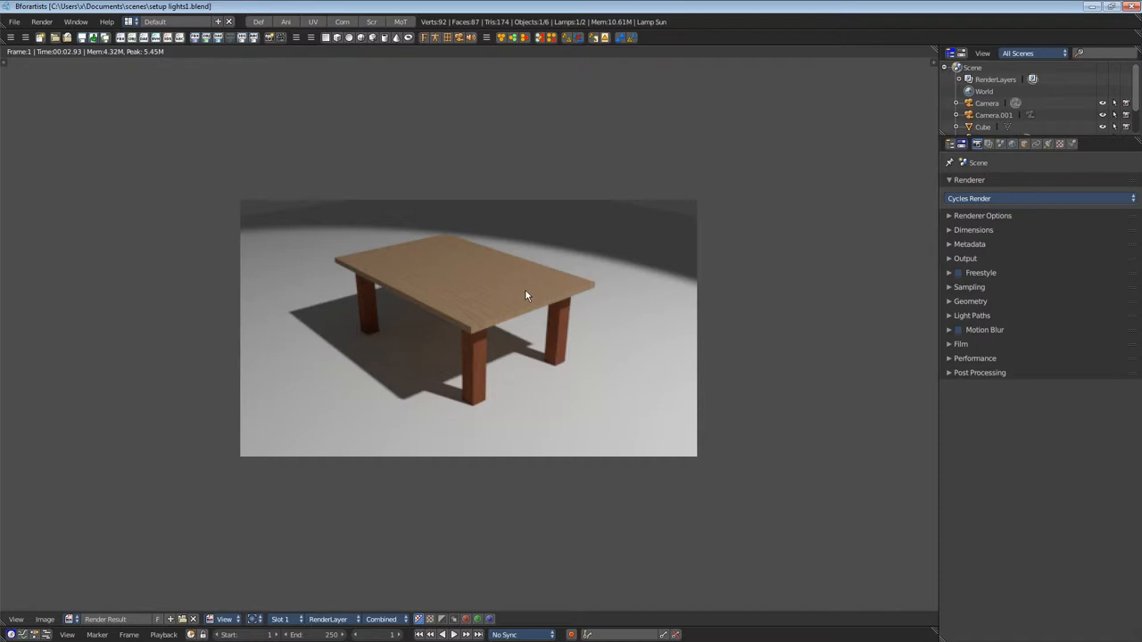
Expand the Dimensions panel showing 1920×1080 at 20% and 24 fps.
click(974, 229)
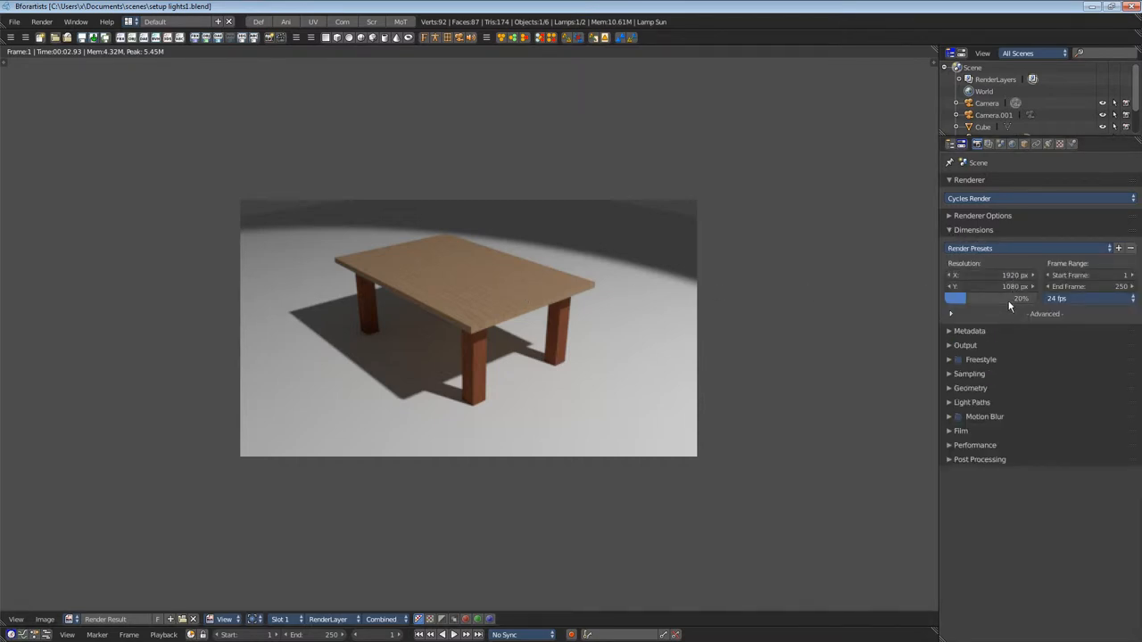
mouse_move(1006, 298)
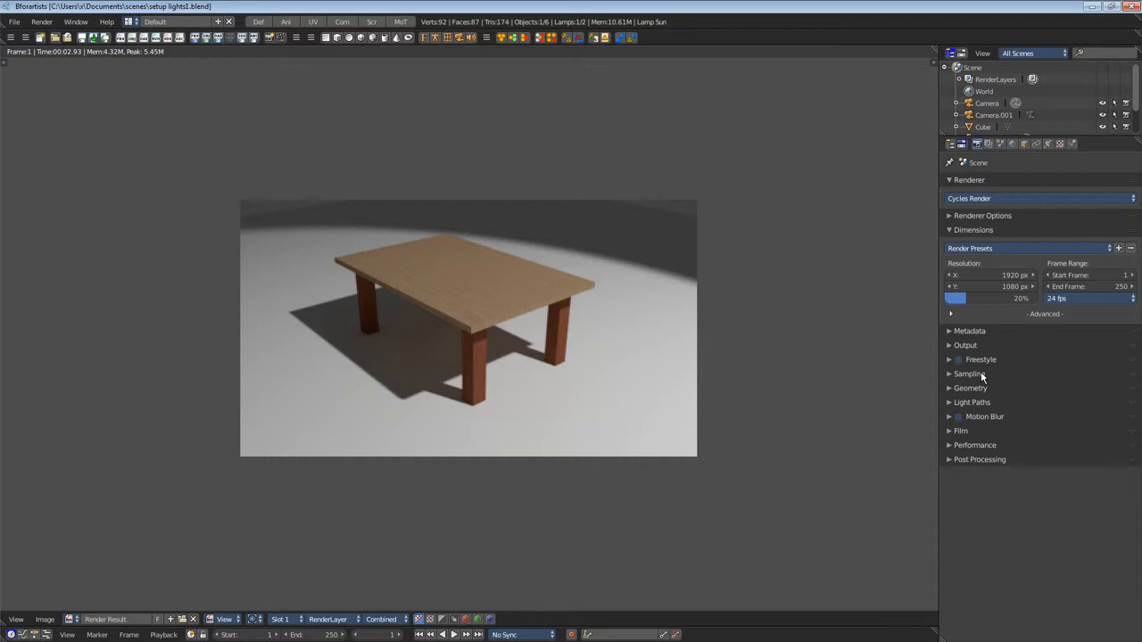
Expand the Sampling panel showing 128 render and 32 preview samples.
click(968, 374)
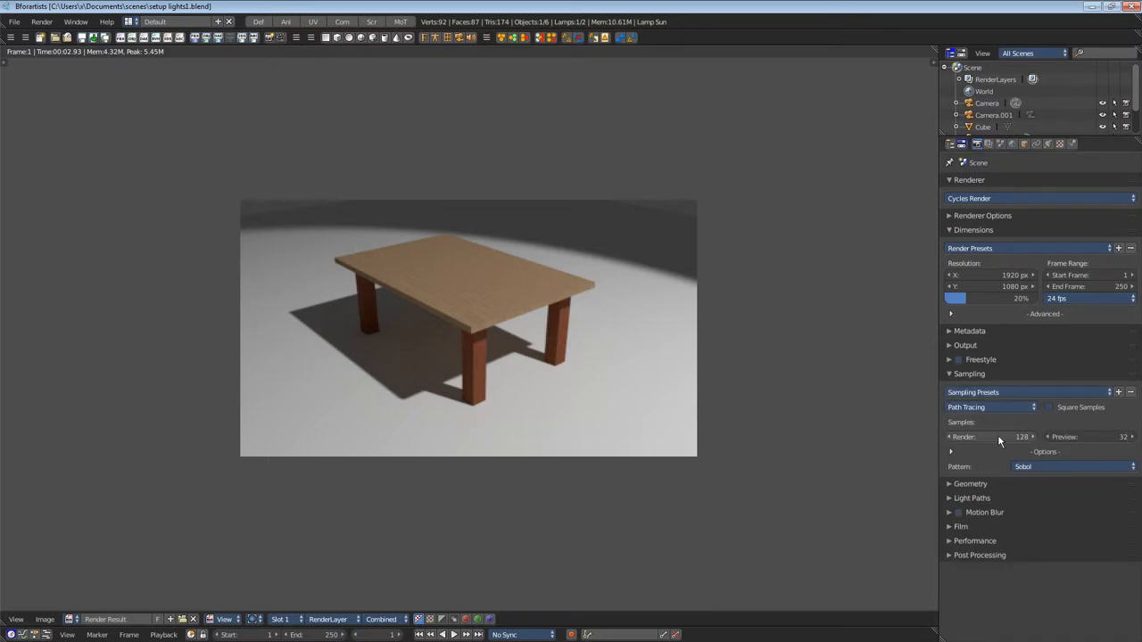
mouse_move(999, 436)
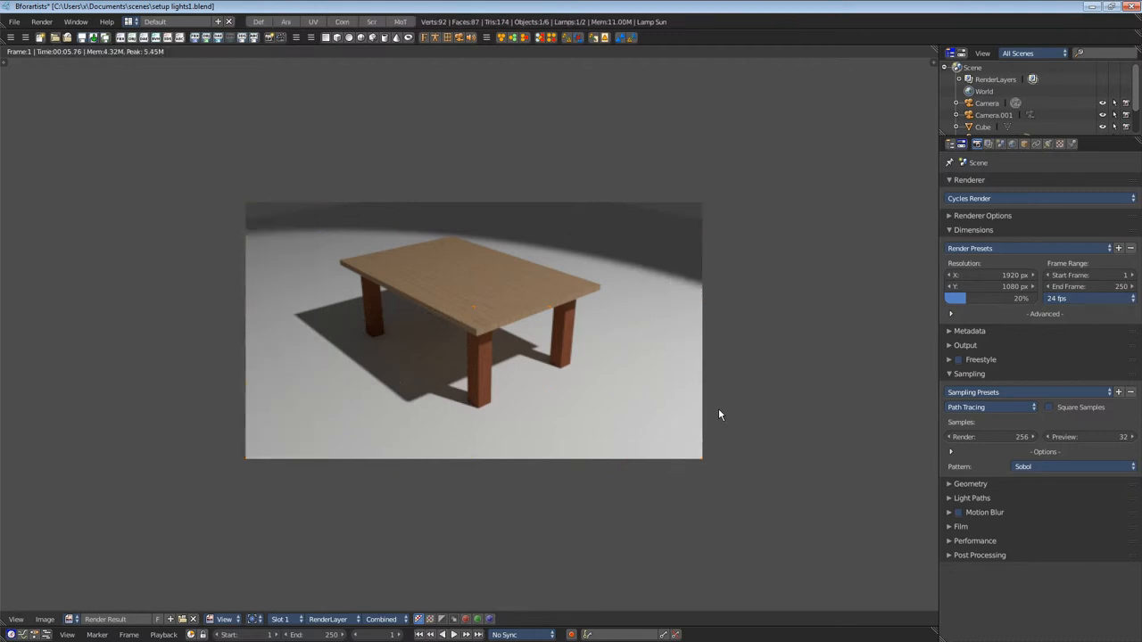
mouse_move(649, 396)
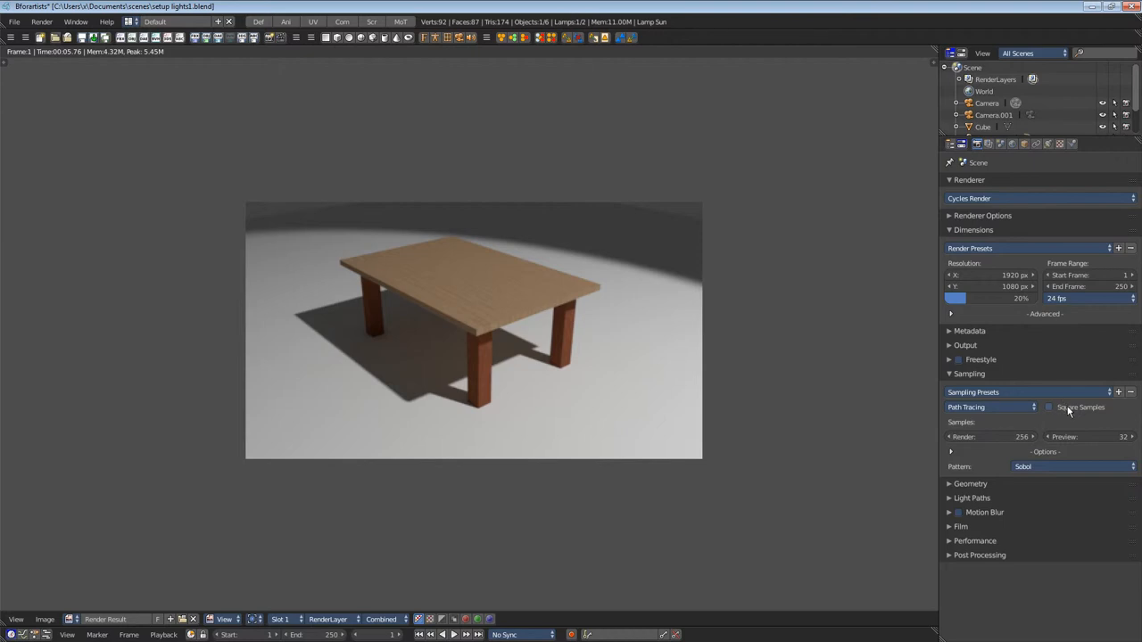
mouse_move(1069, 408)
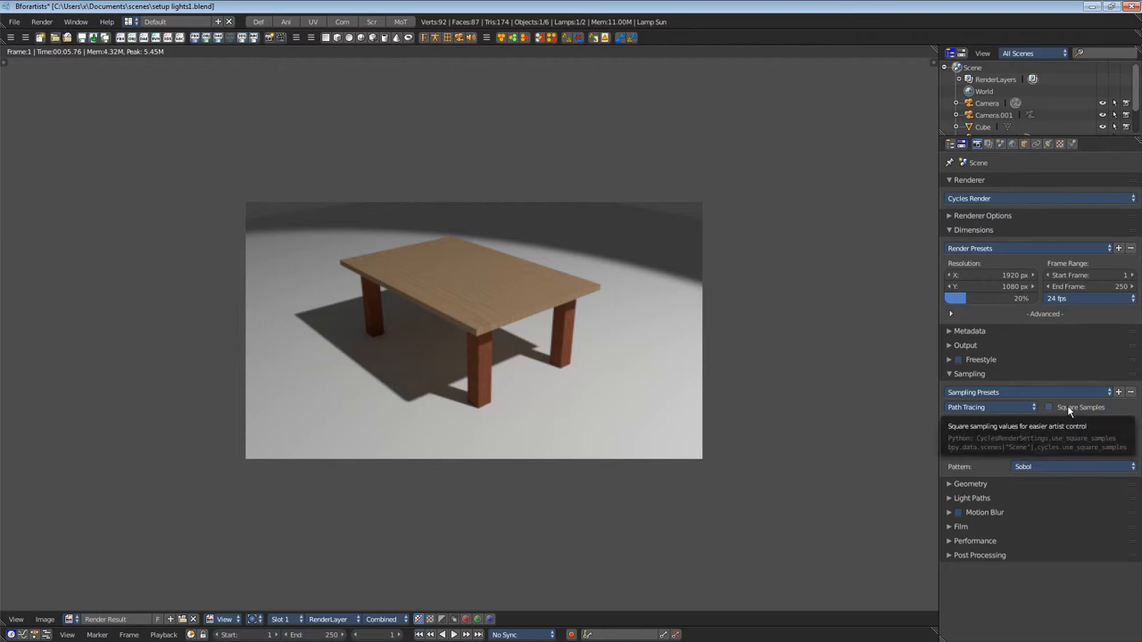
Enable Square Samples with 10 render samples (100 total), then open the Image menu.
click(1049, 407)
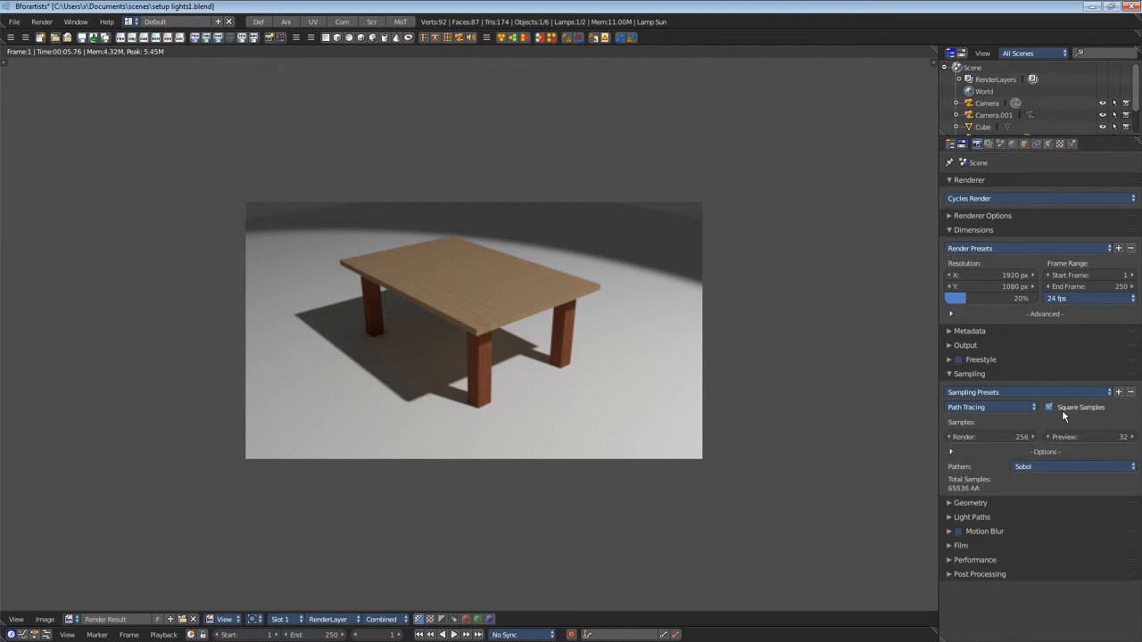
mouse_move(998, 437)
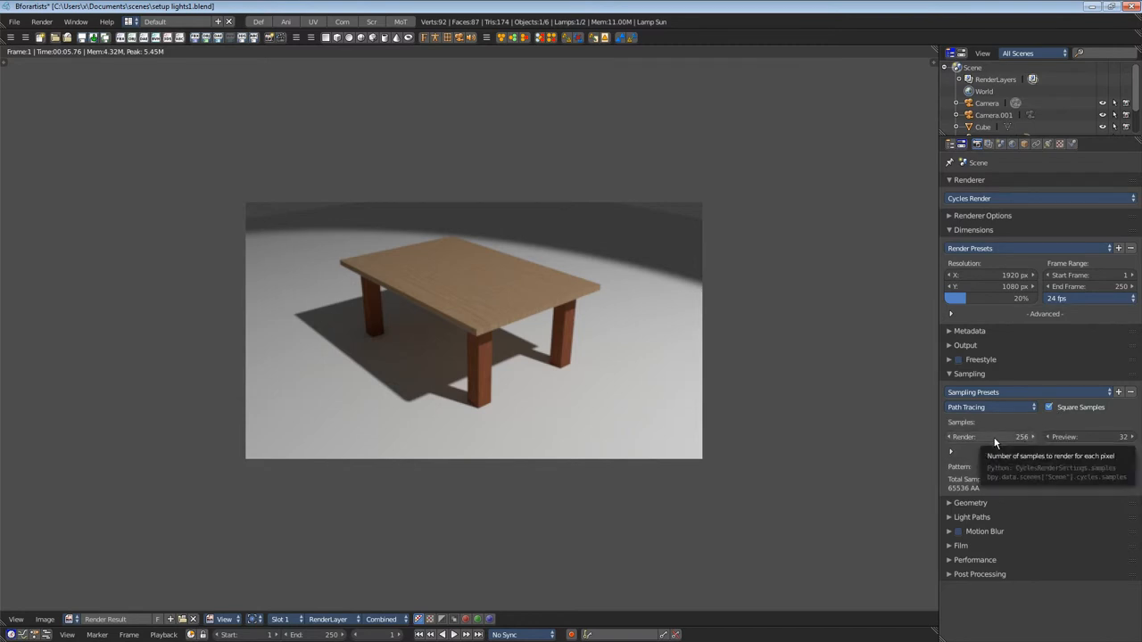
click(990, 436)
text(5)
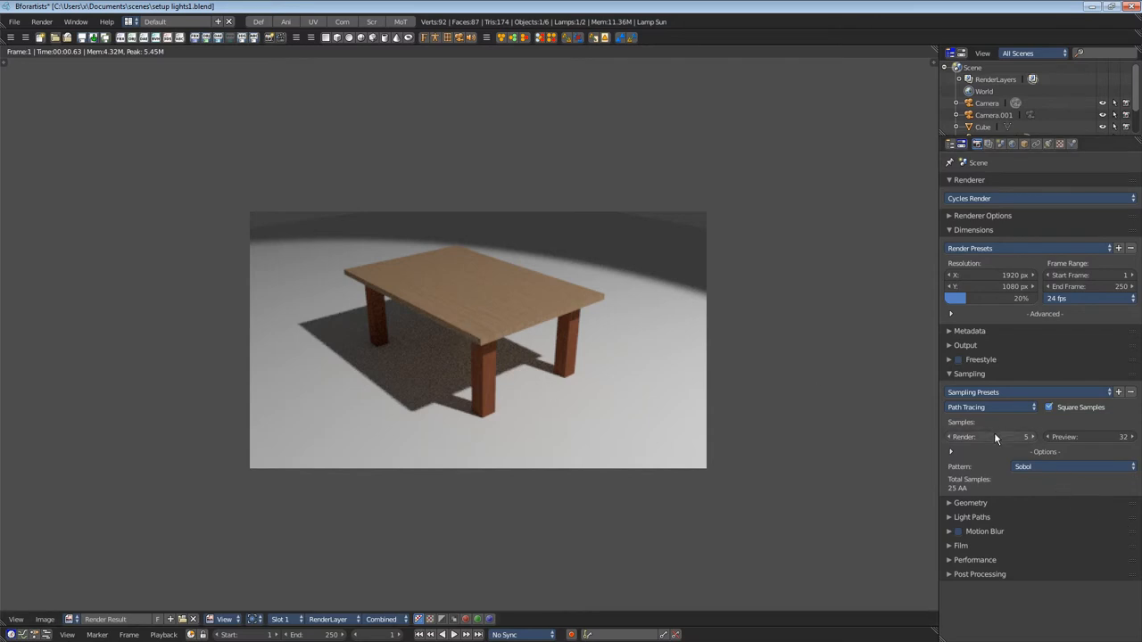
click(990, 436)
text(10)
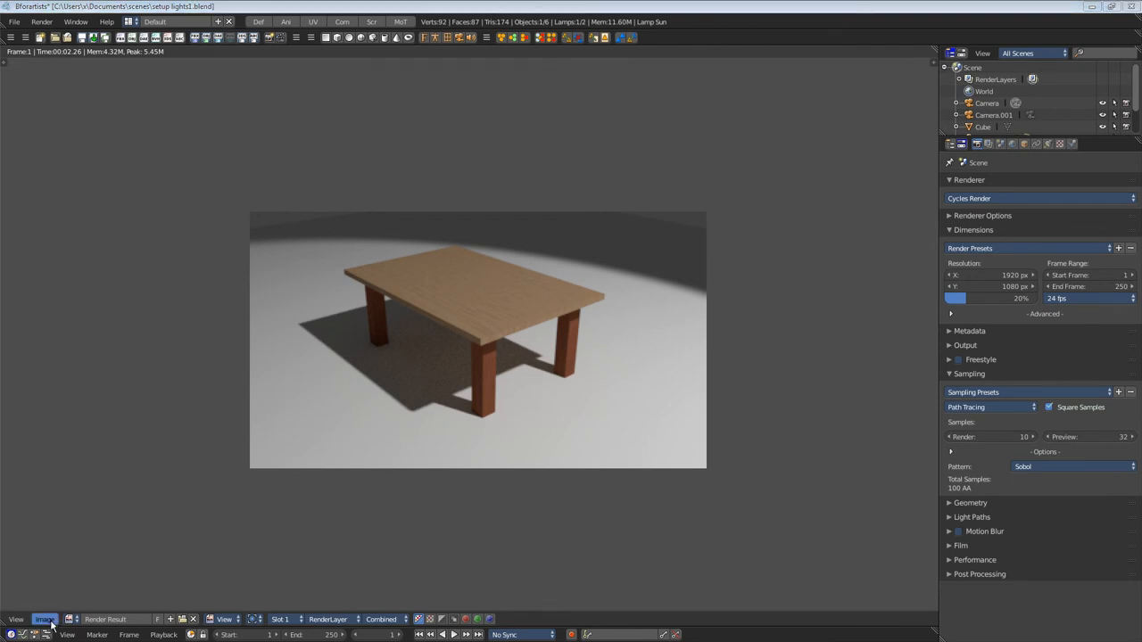
click(45, 619)
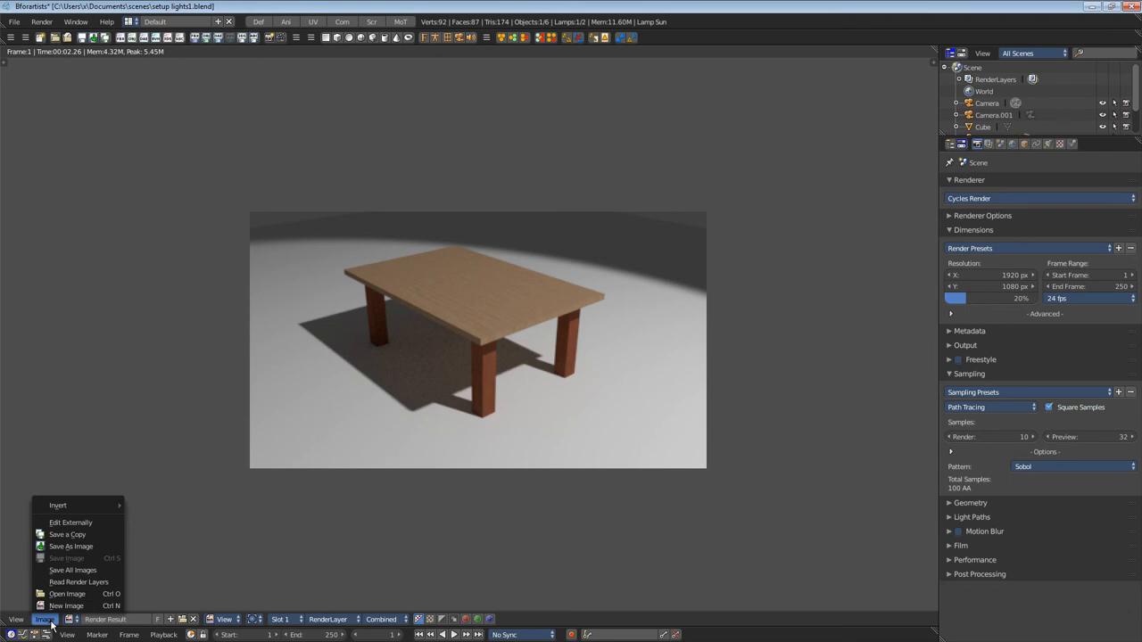